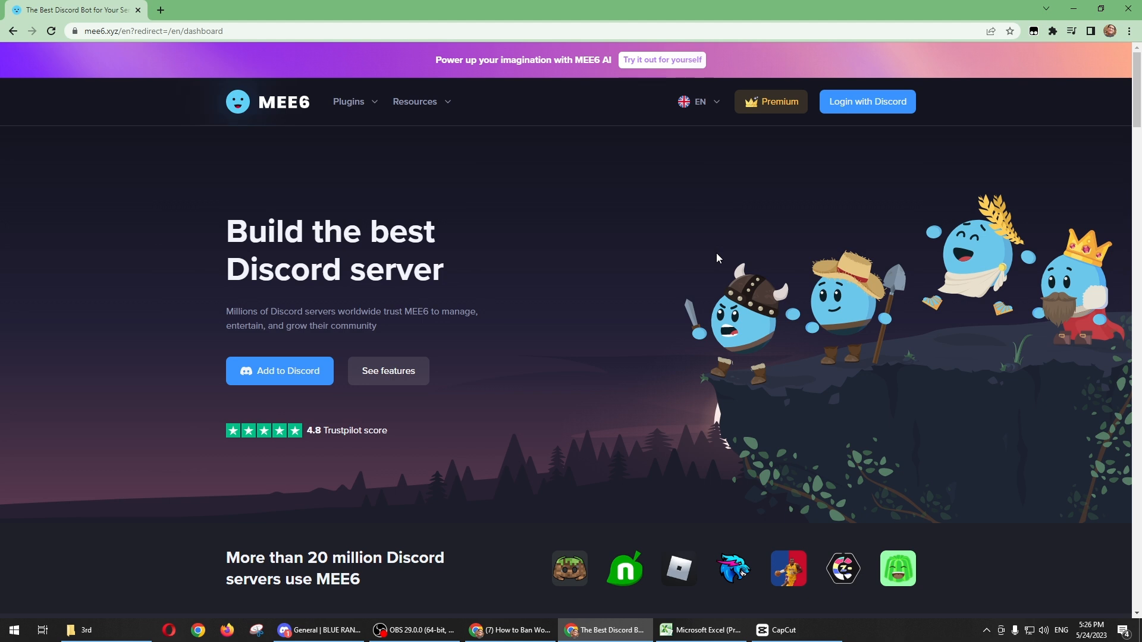
mouse_move(700, 278)
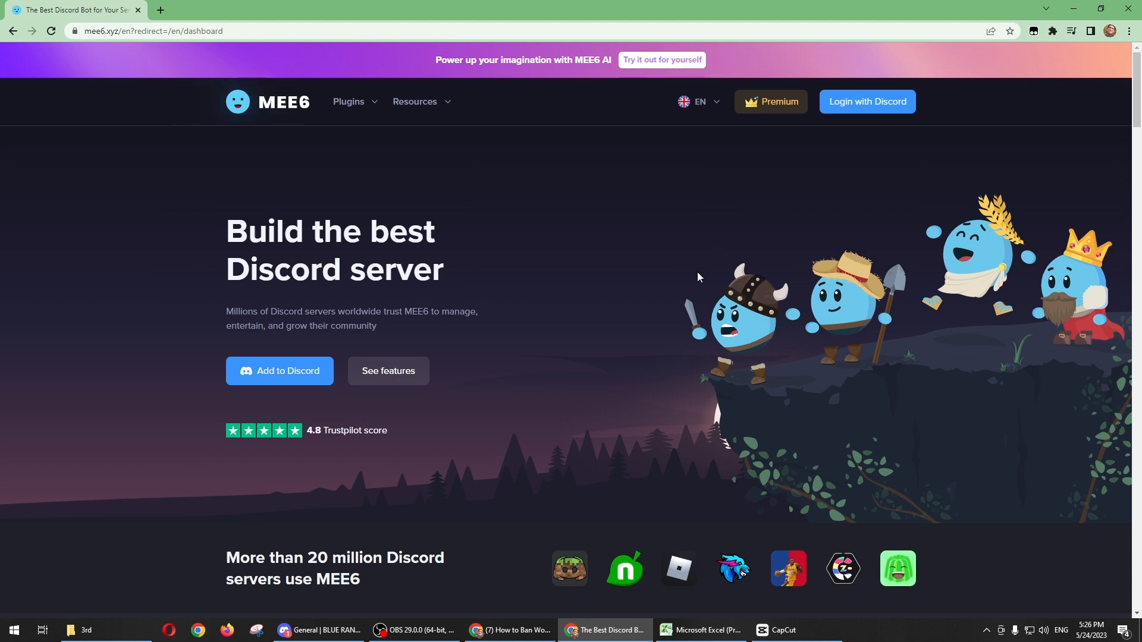
mouse_move(105, 50)
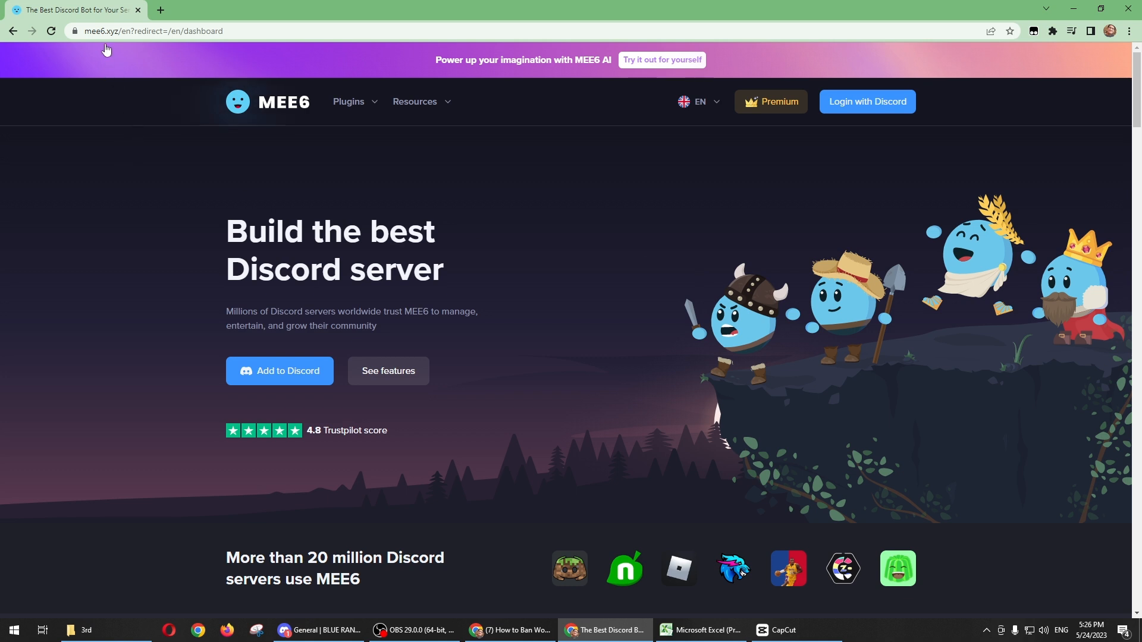
Start Add to Discord and authorize MEE6's access to the Discord account
click(155, 31)
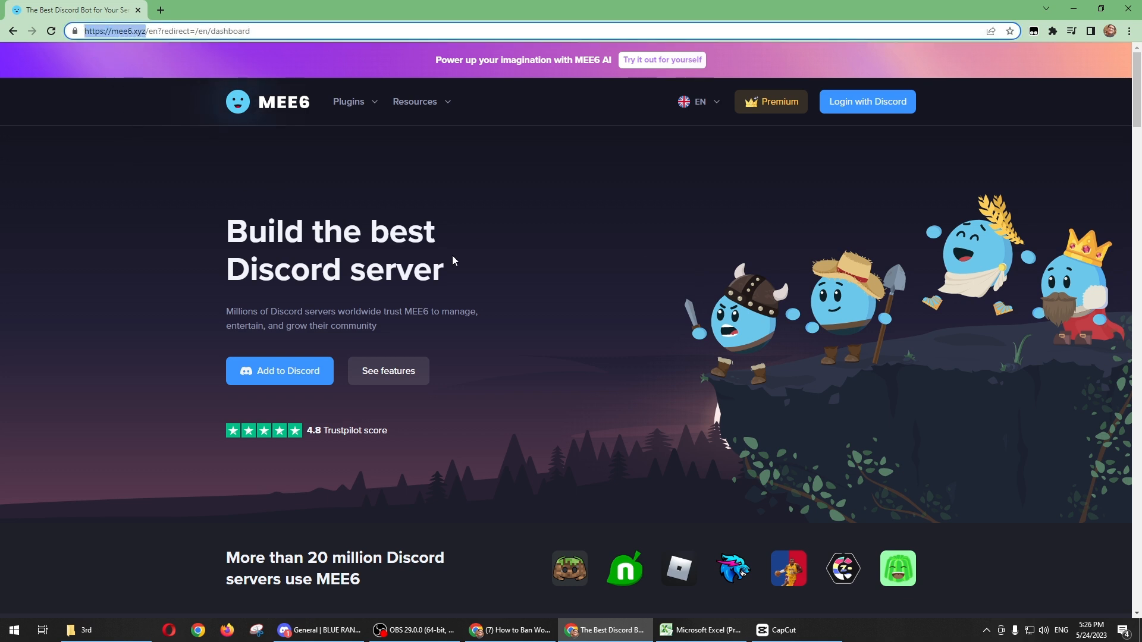
mouse_move(303, 387)
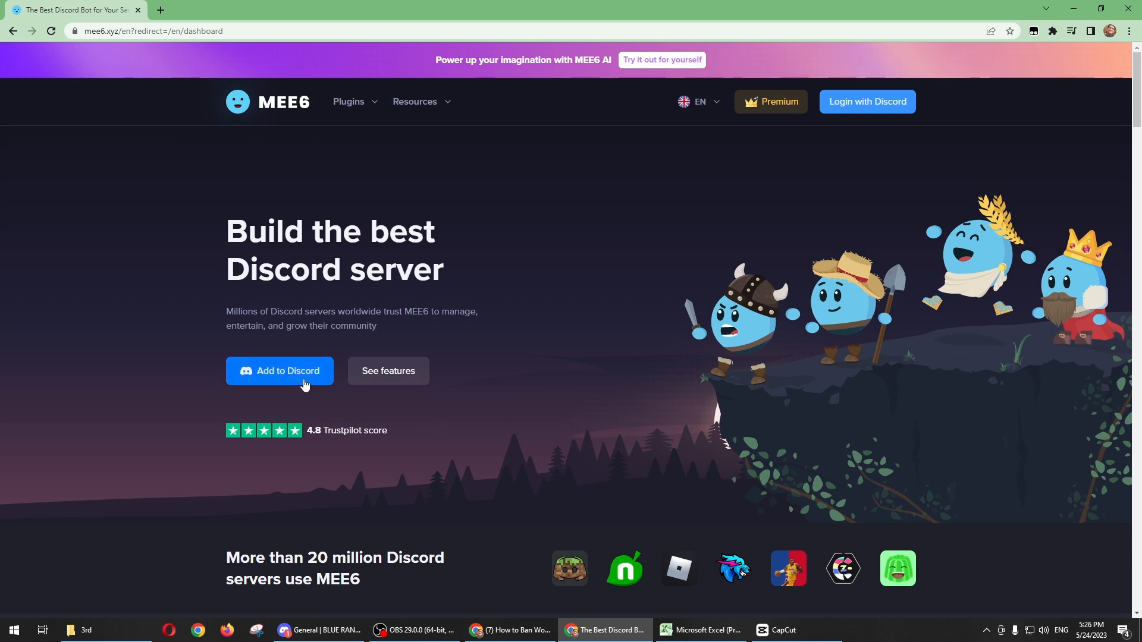
click(281, 371)
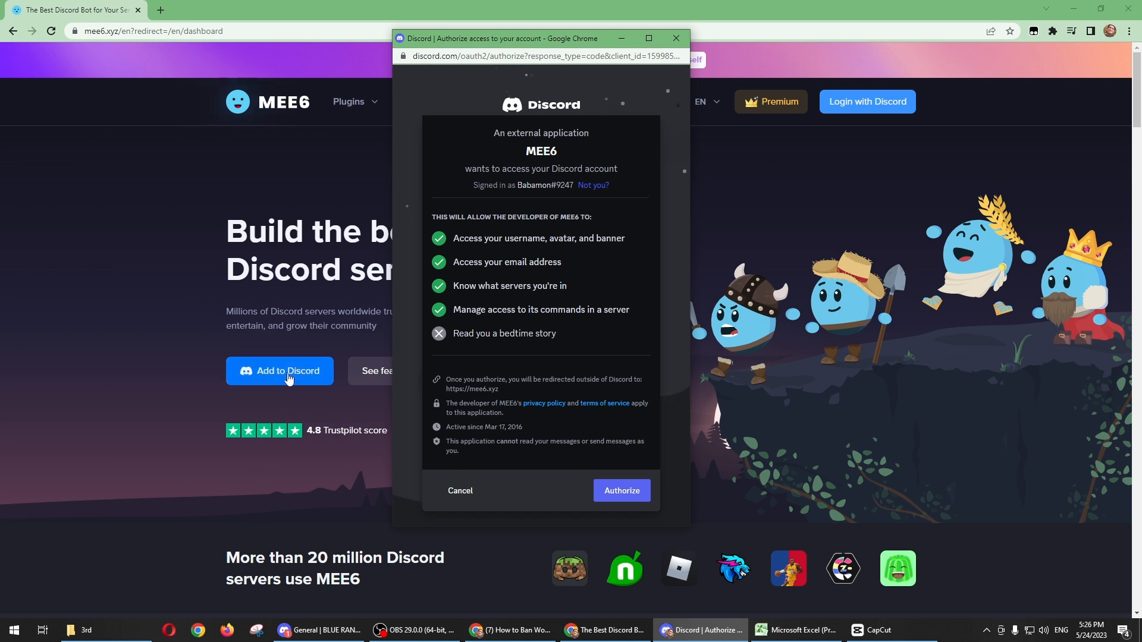
mouse_move(642, 509)
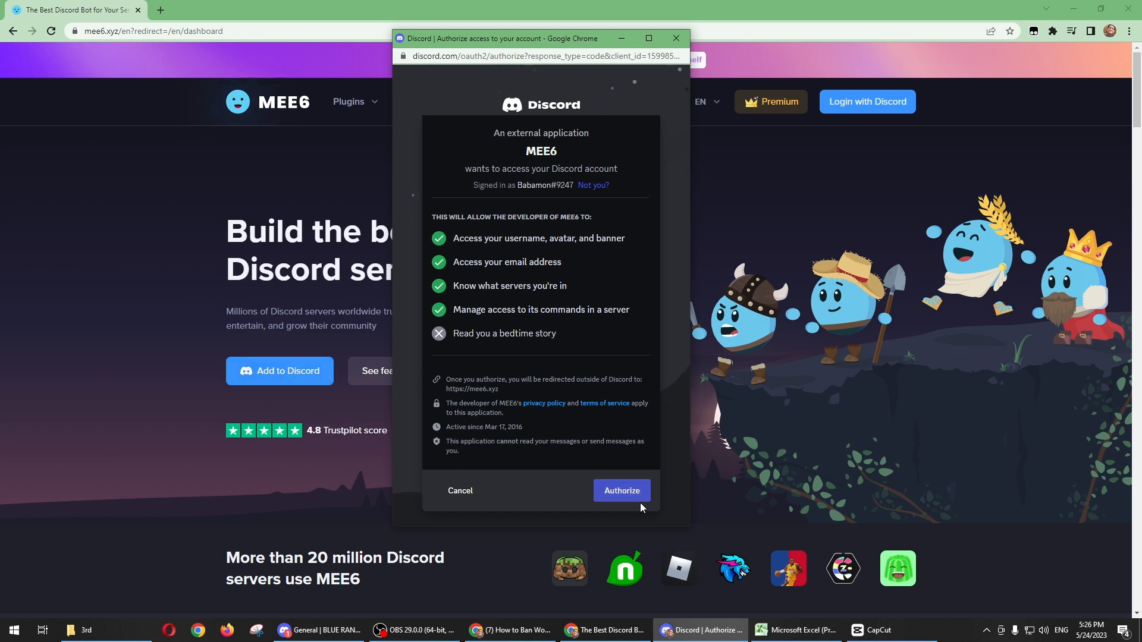
click(621, 491)
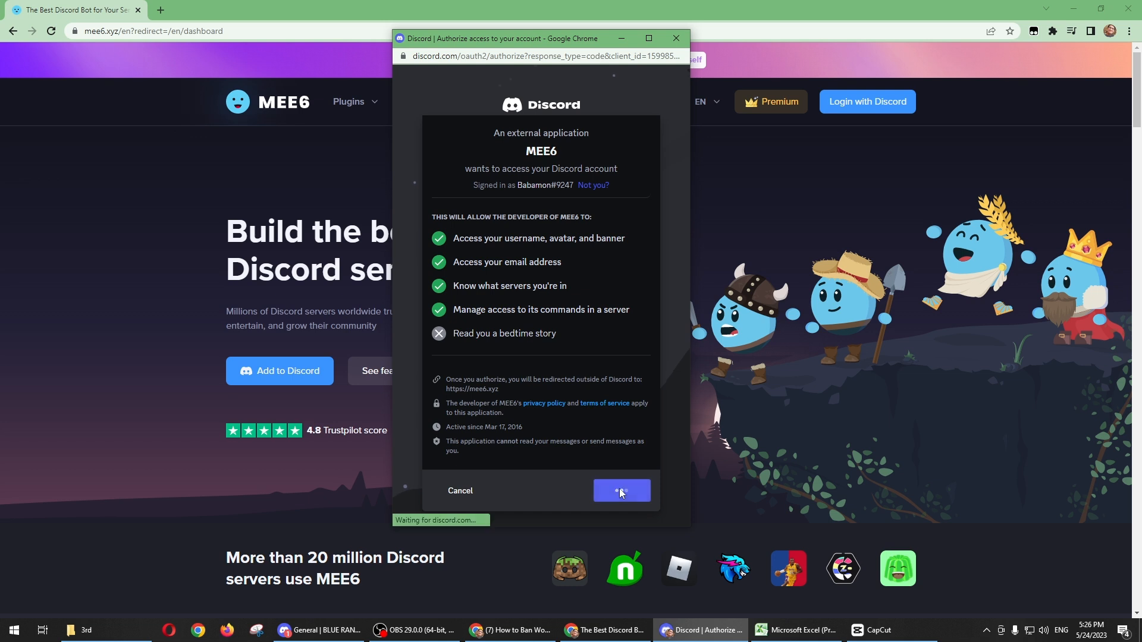
click(622, 491)
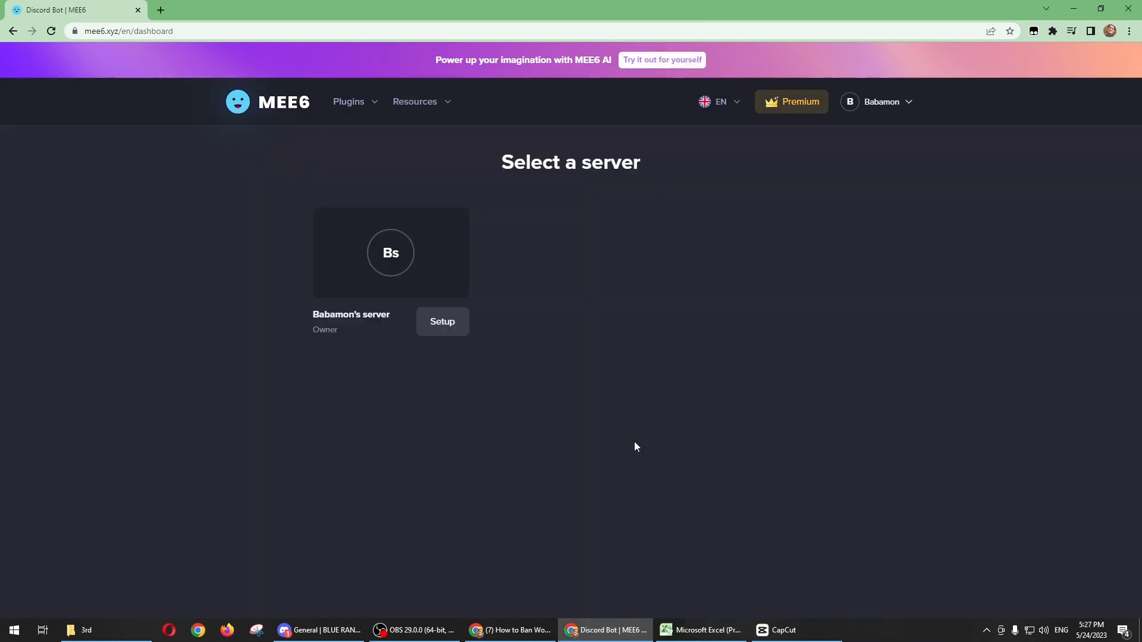
mouse_move(646, 428)
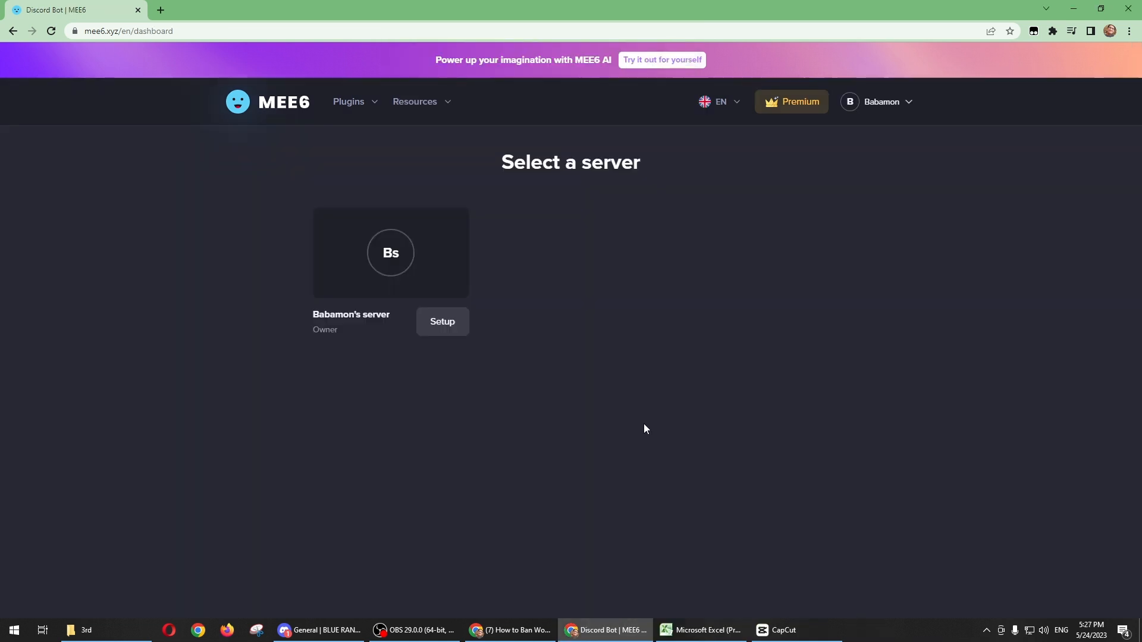
click(443, 322)
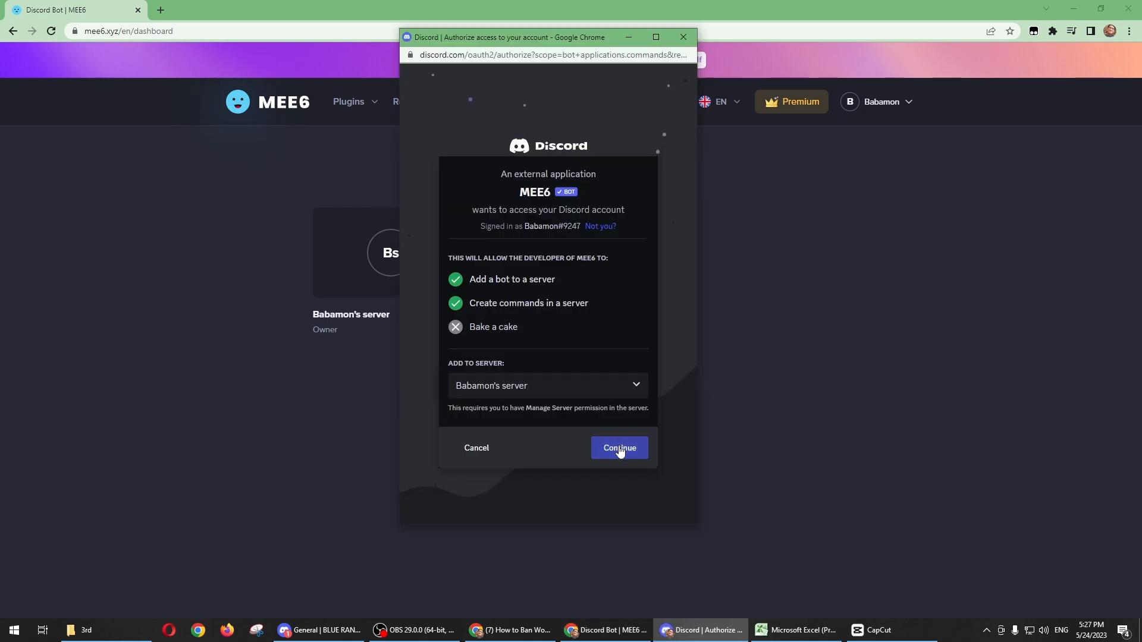
click(619, 448)
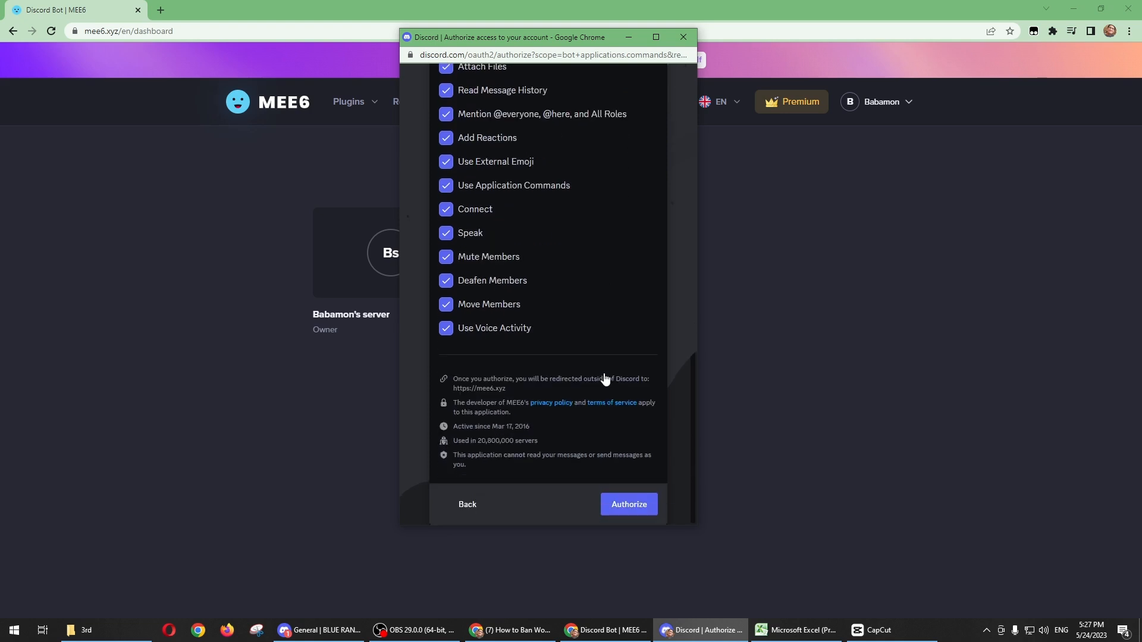
click(629, 504)
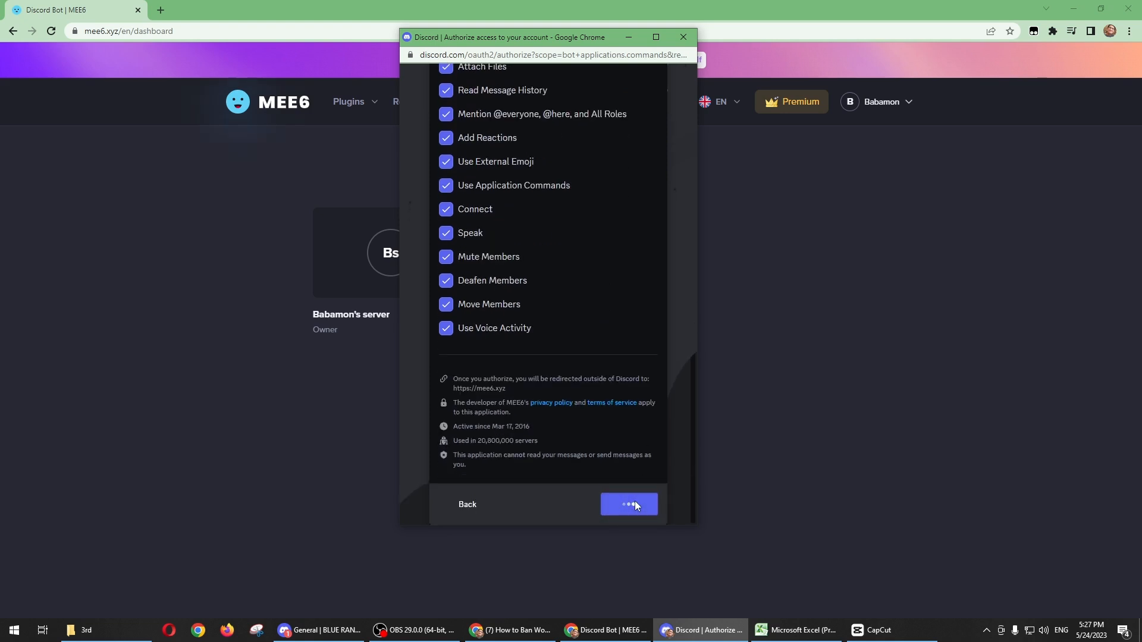
click(629, 504)
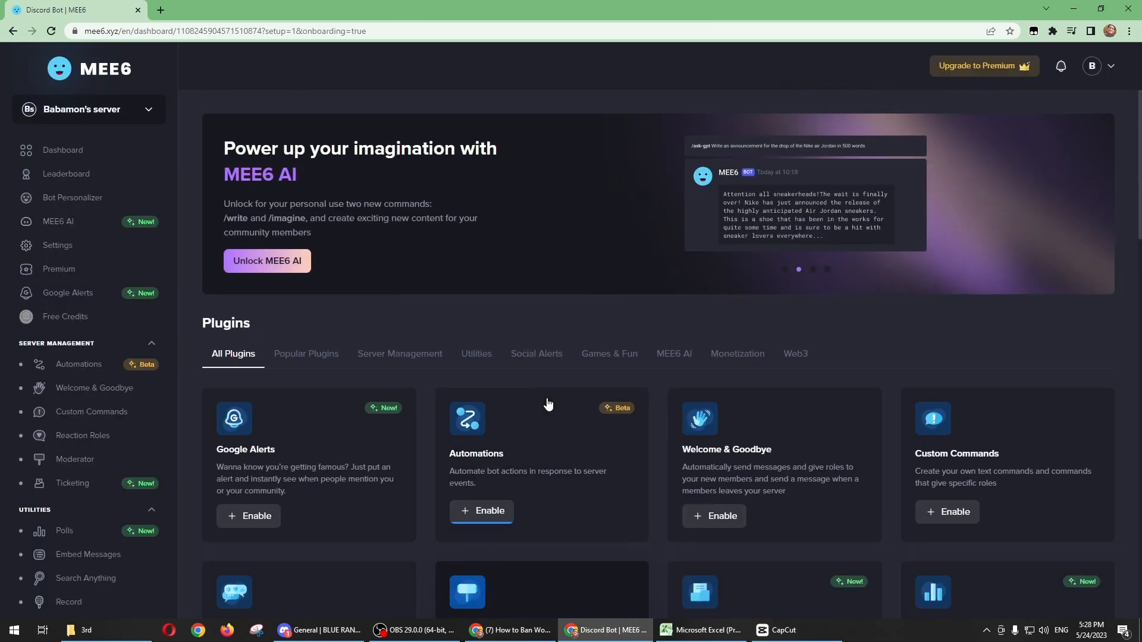
scroll(down, 3)
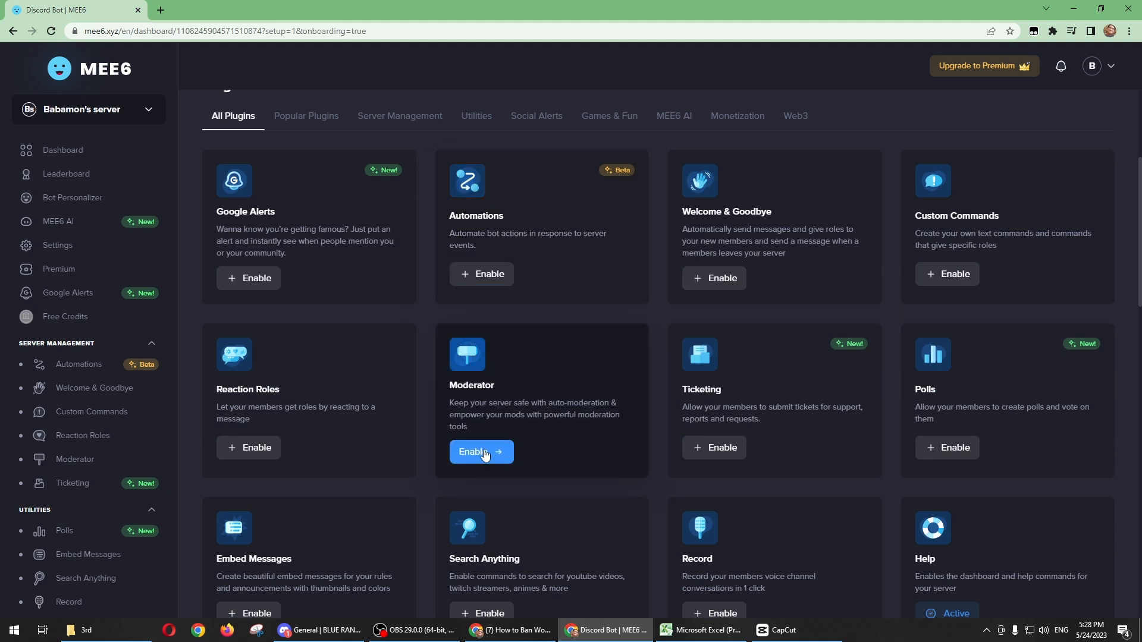
click(476, 452)
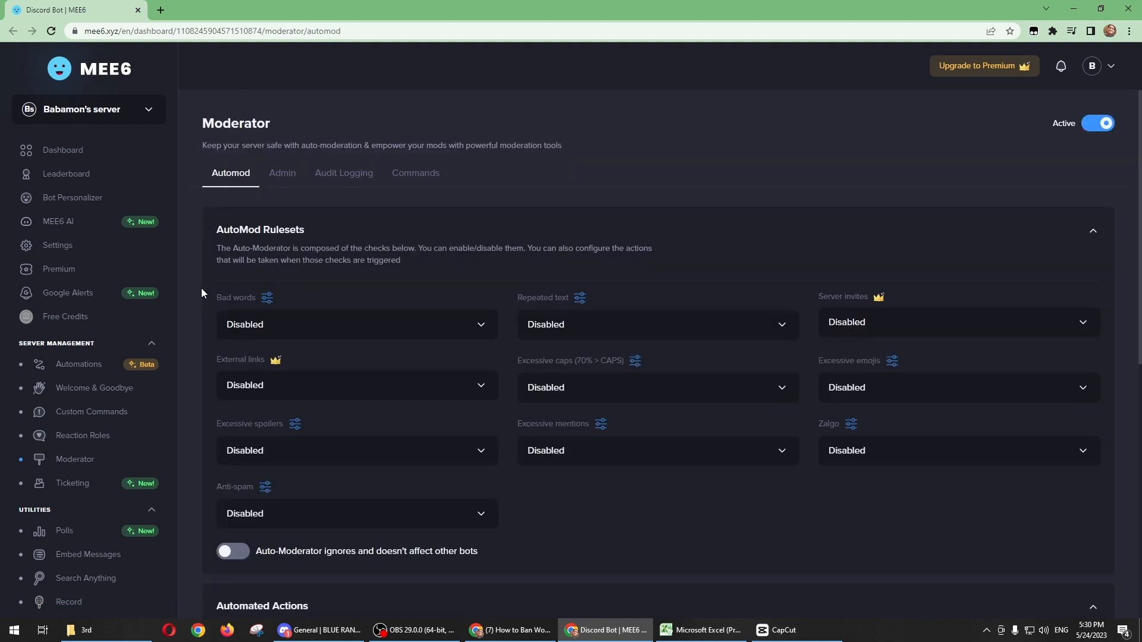
mouse_move(208, 313)
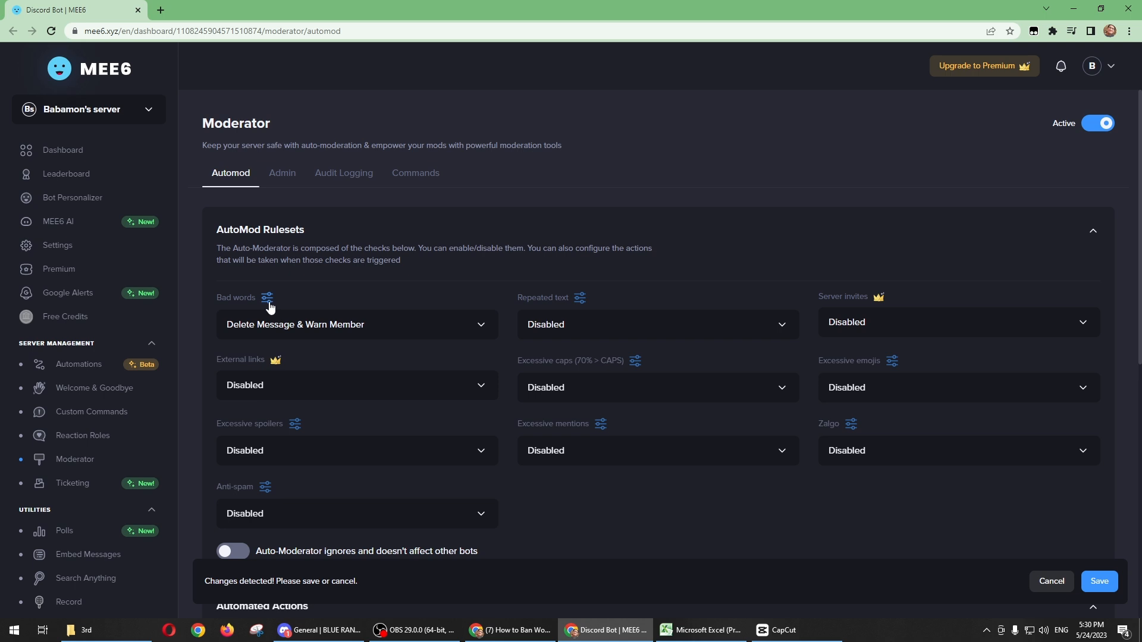
Open the Bad words automod rule's configuration page
click(267, 297)
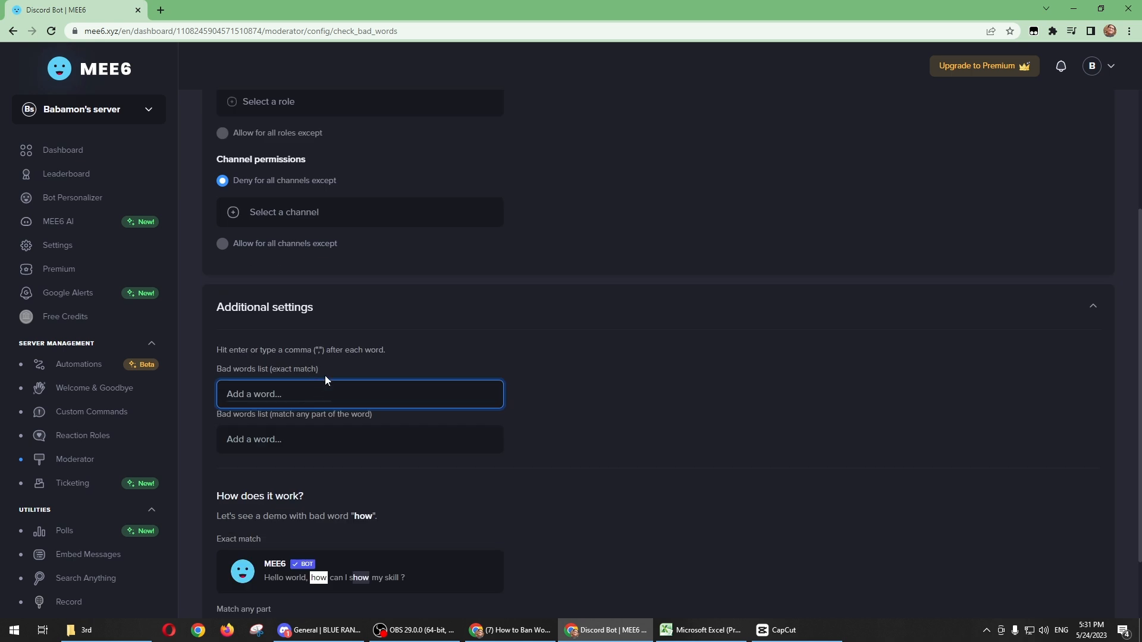
mouse_move(338, 395)
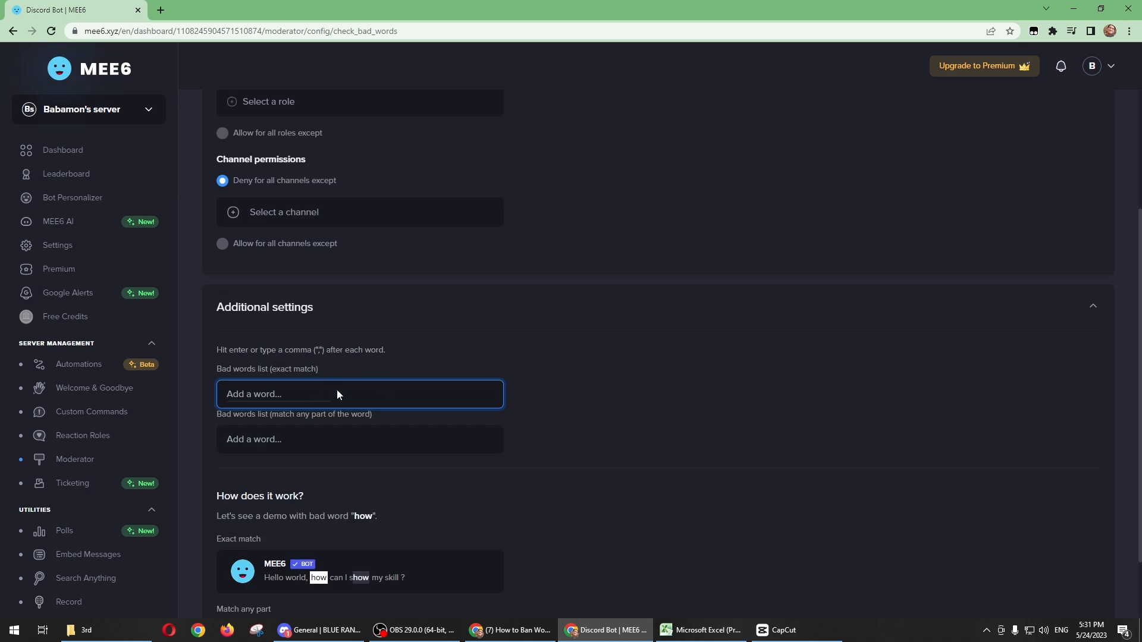
scroll(down, 3)
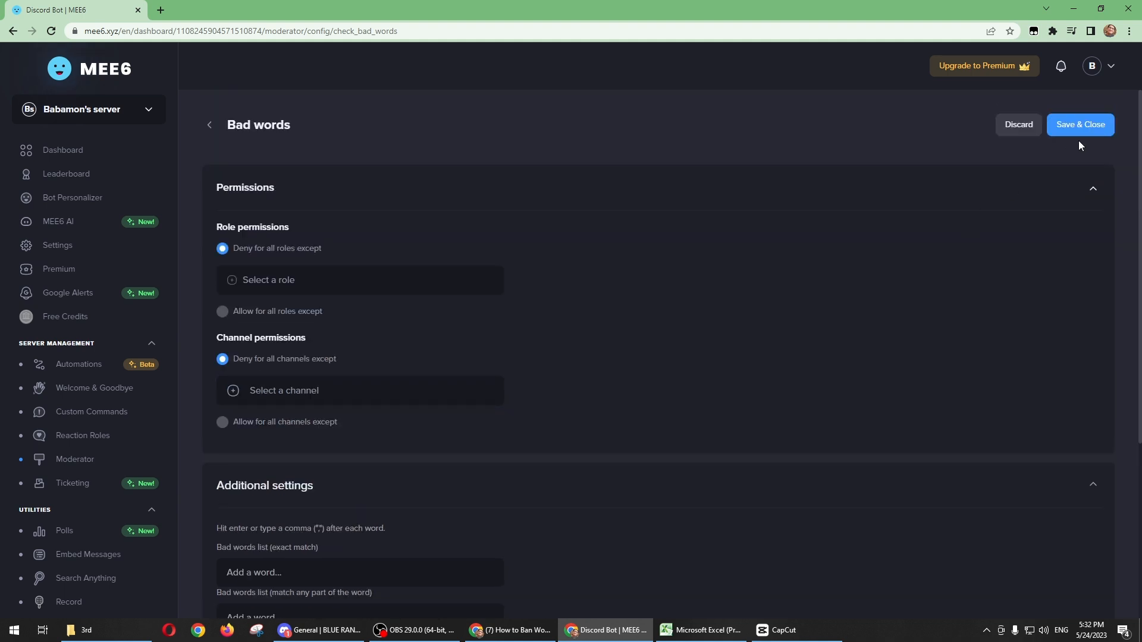
mouse_move(753, 424)
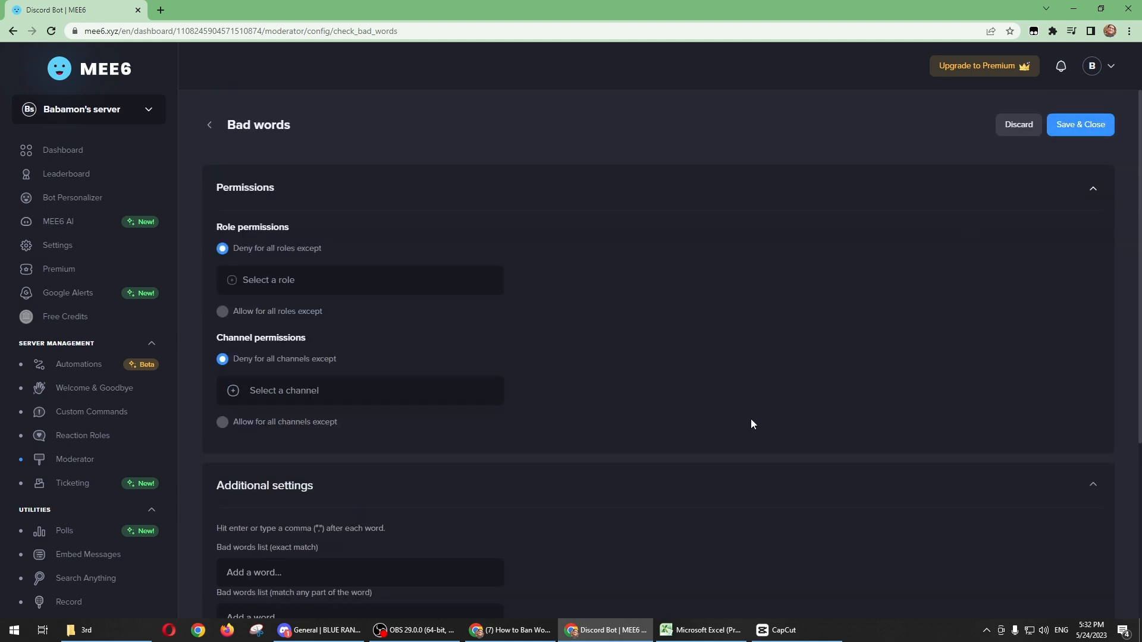